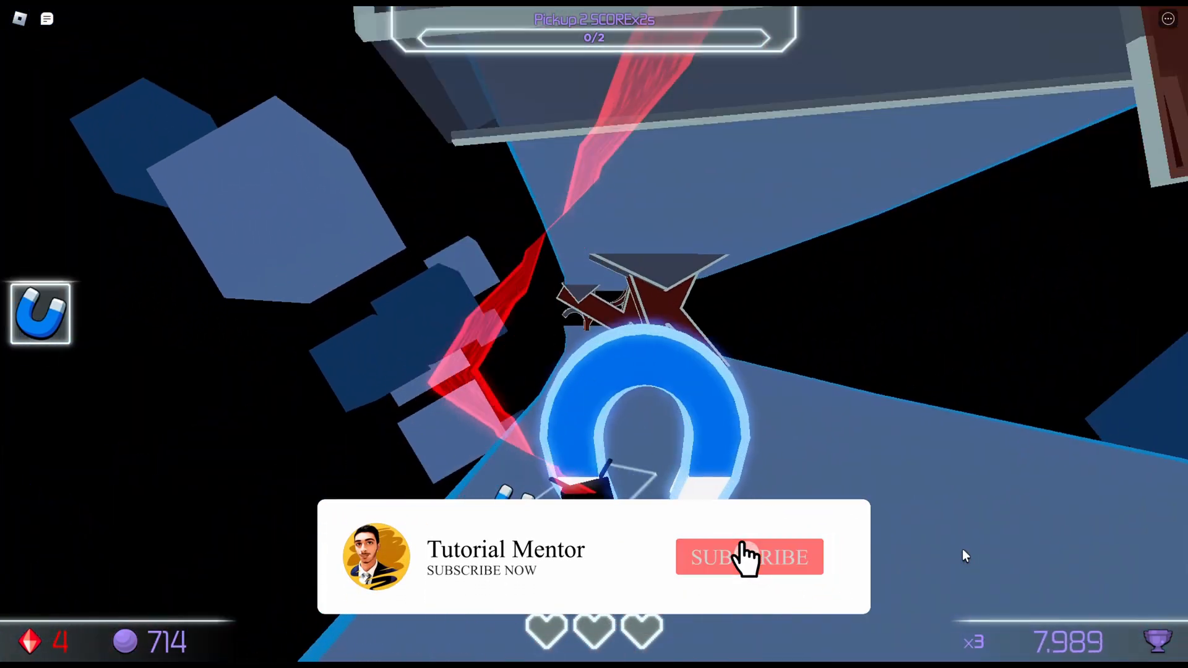
Bring up the Discord message request advertising a fake $50 ROBLOX Giftcard server.
click(748, 558)
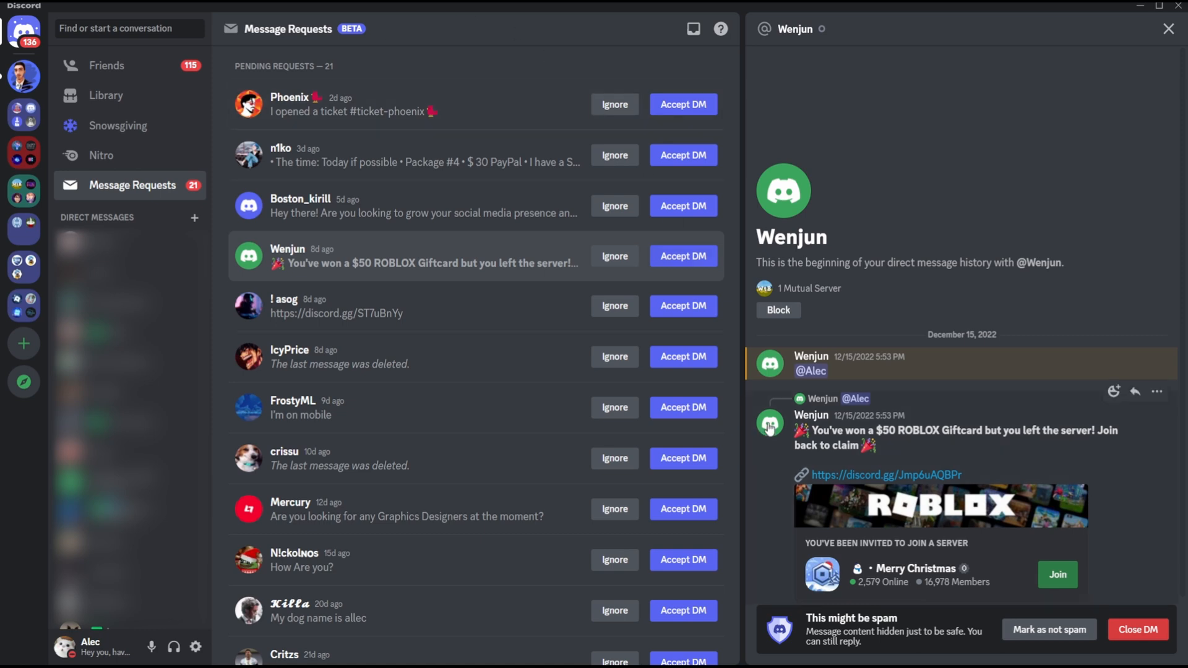
From the spam sender's profile, reach the mutual server Welcome to Bloxburg.
click(769, 424)
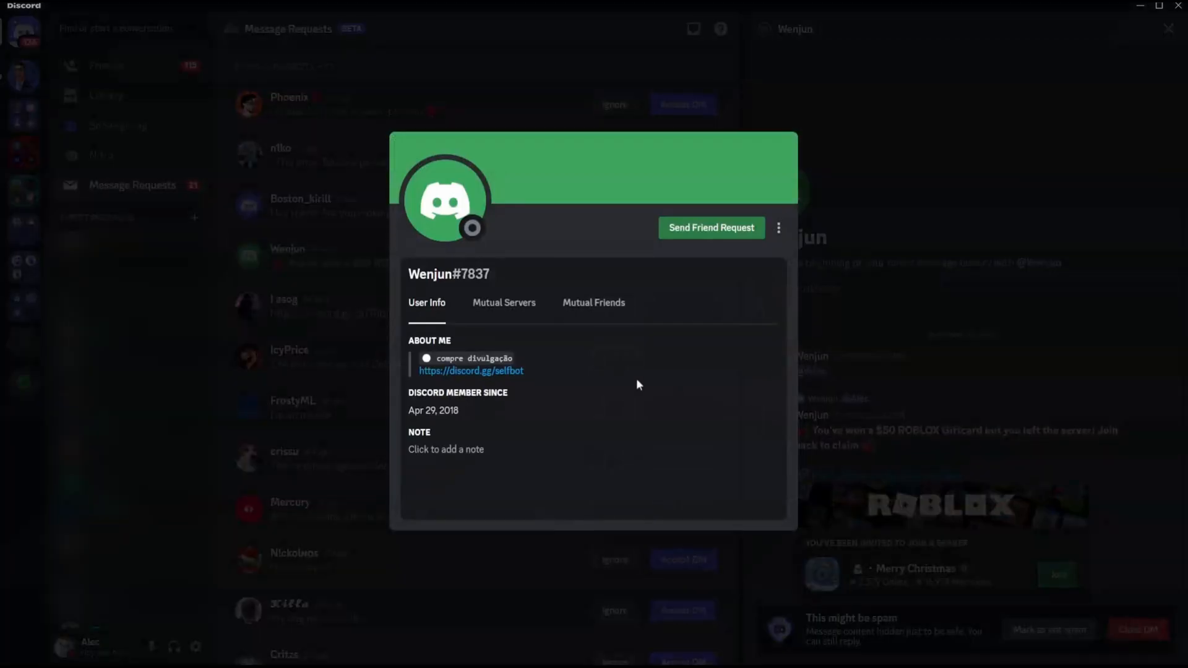
click(504, 302)
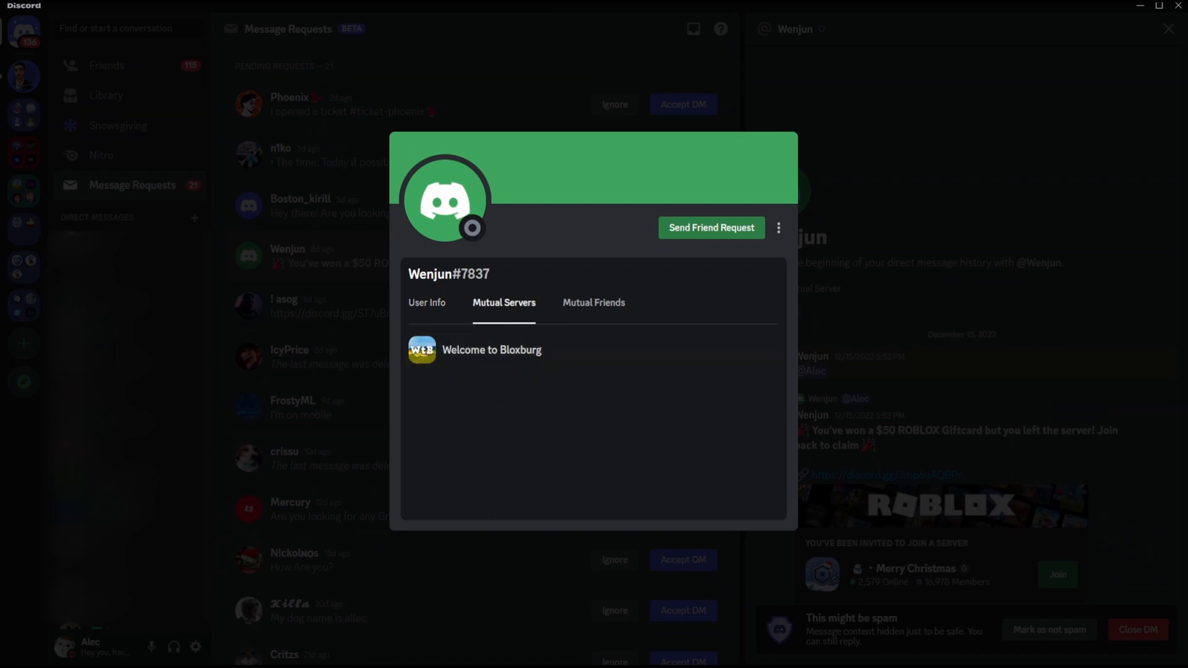
mouse_move(491, 350)
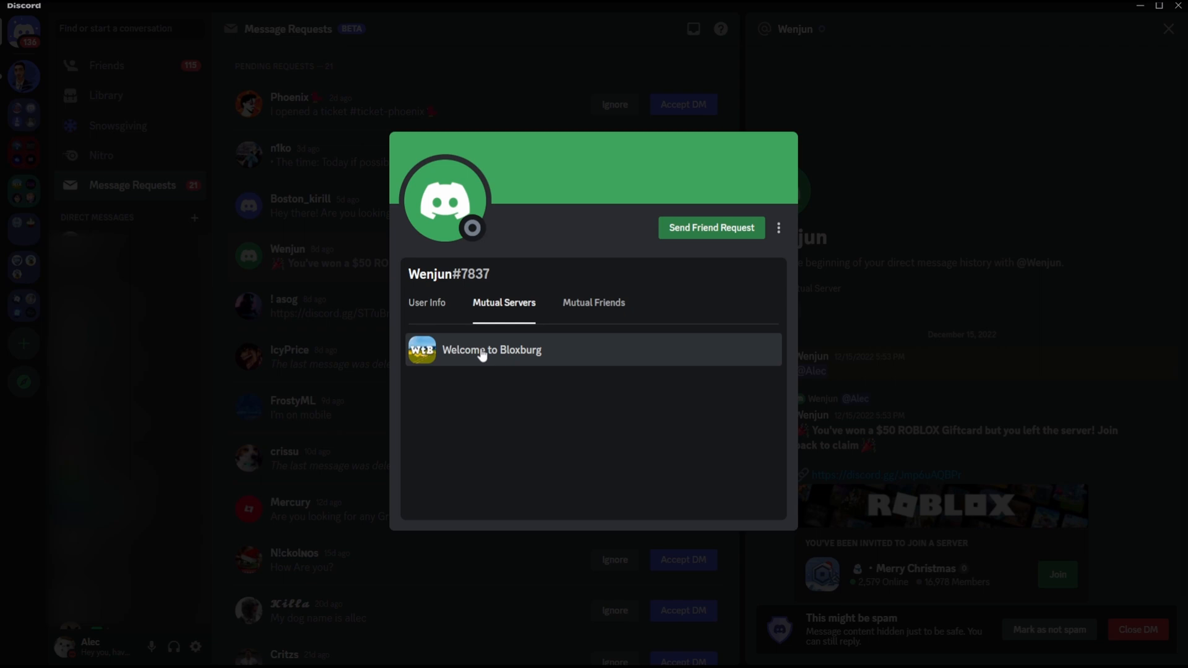
right_click(492, 349)
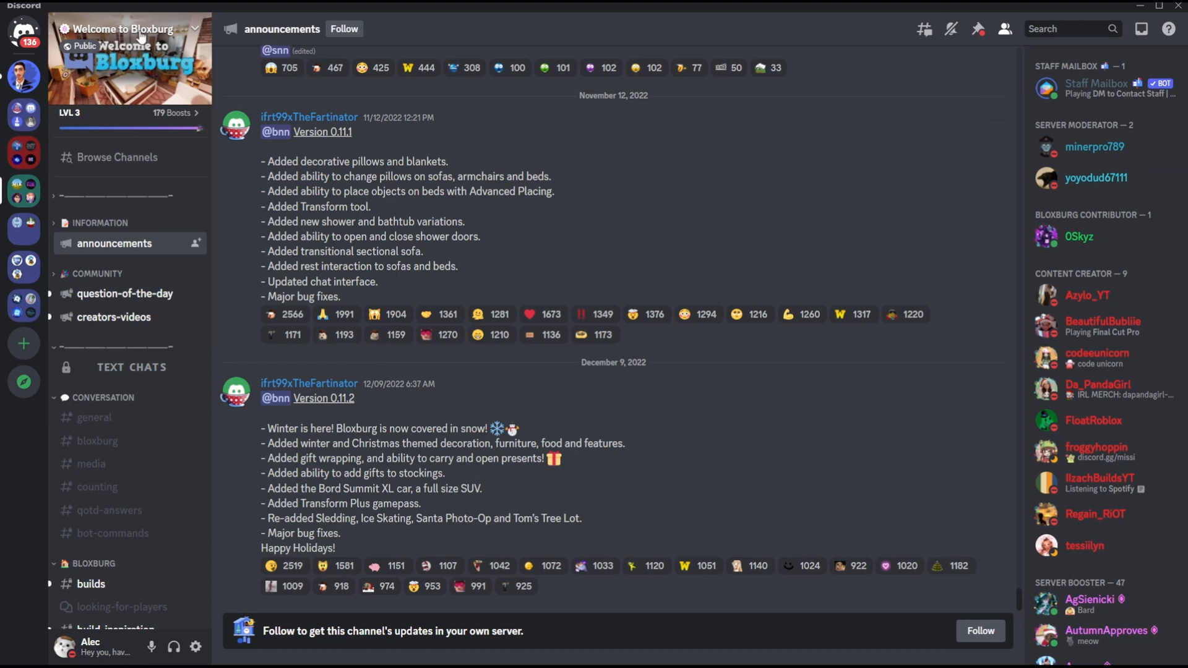
In Welcome to Bloxburg's privacy settings, switch off direct messages from server members.
click(128, 29)
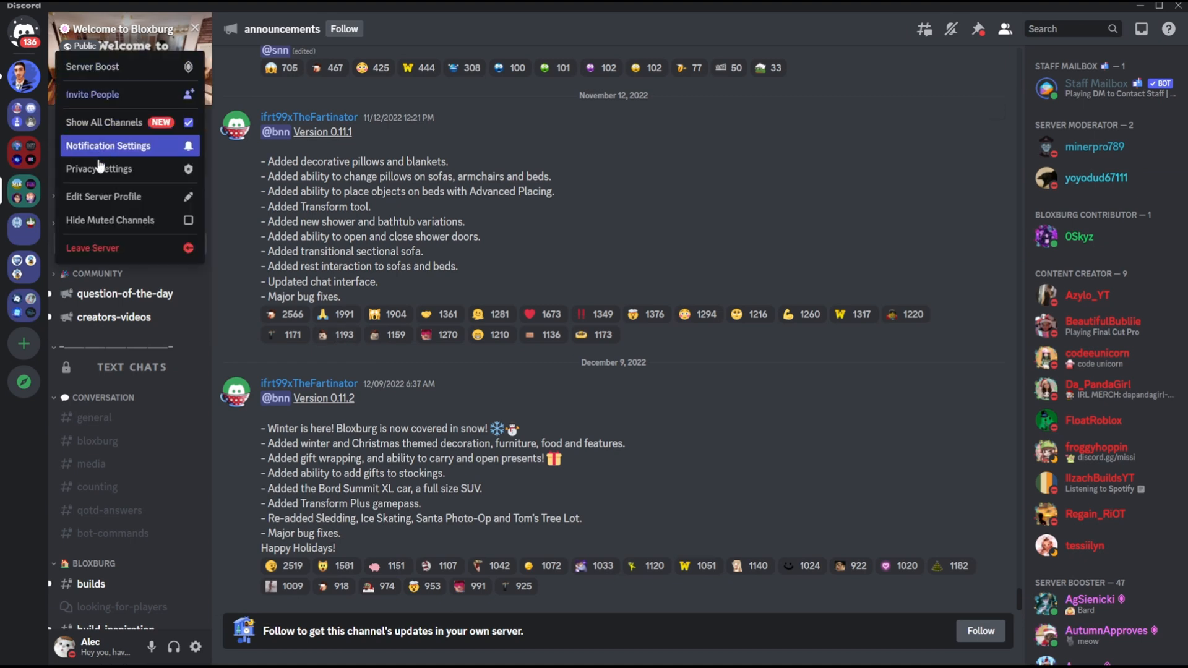
click(99, 168)
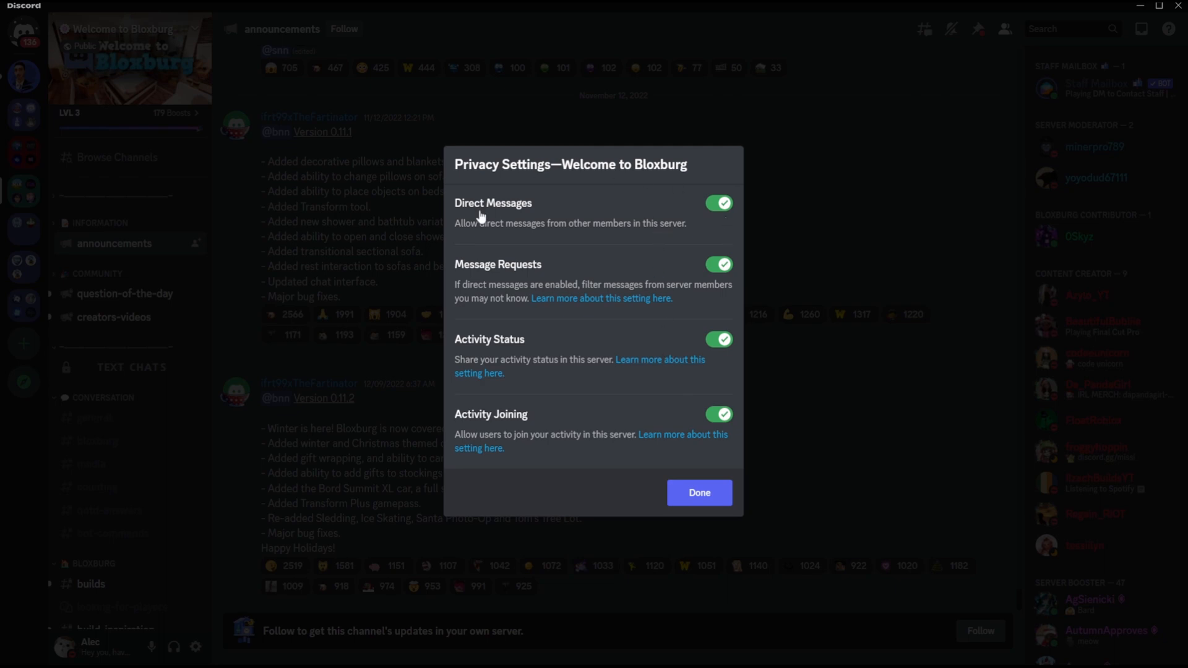
mouse_move(656, 241)
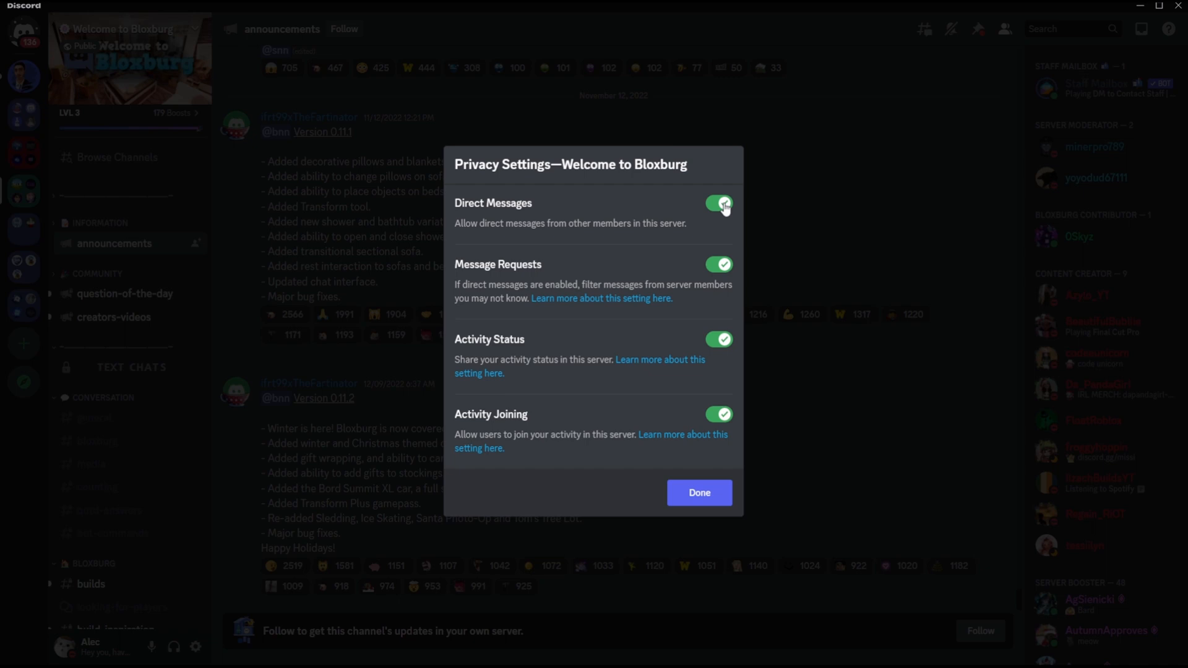
click(718, 203)
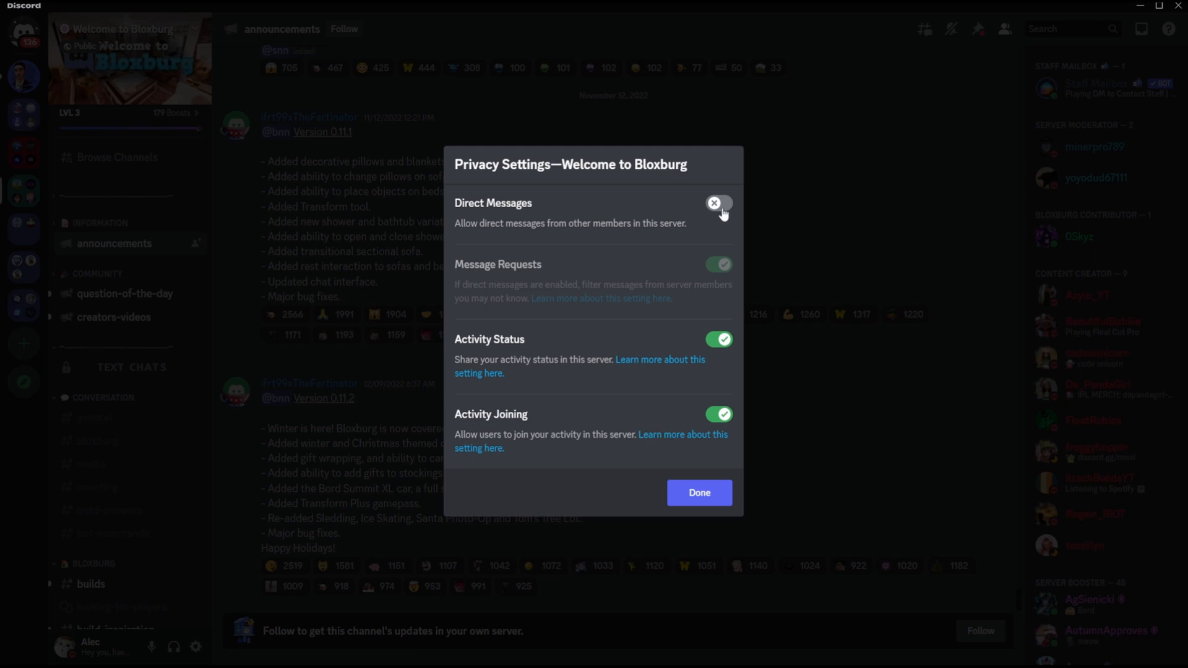
mouse_move(612, 212)
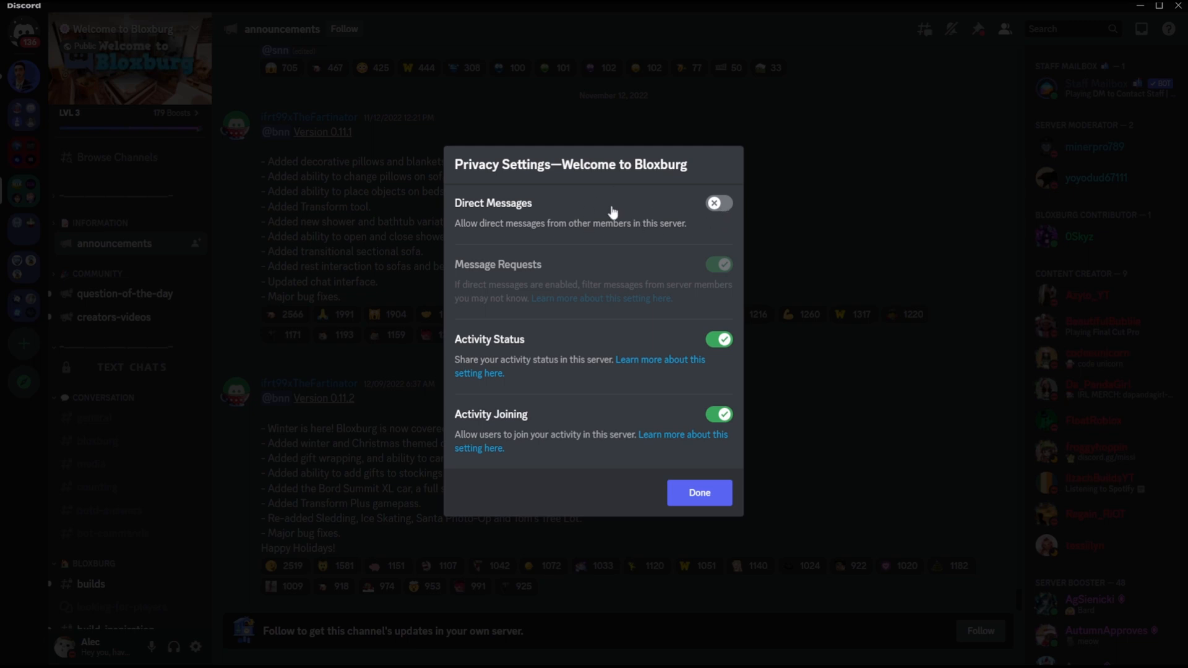
mouse_move(725, 208)
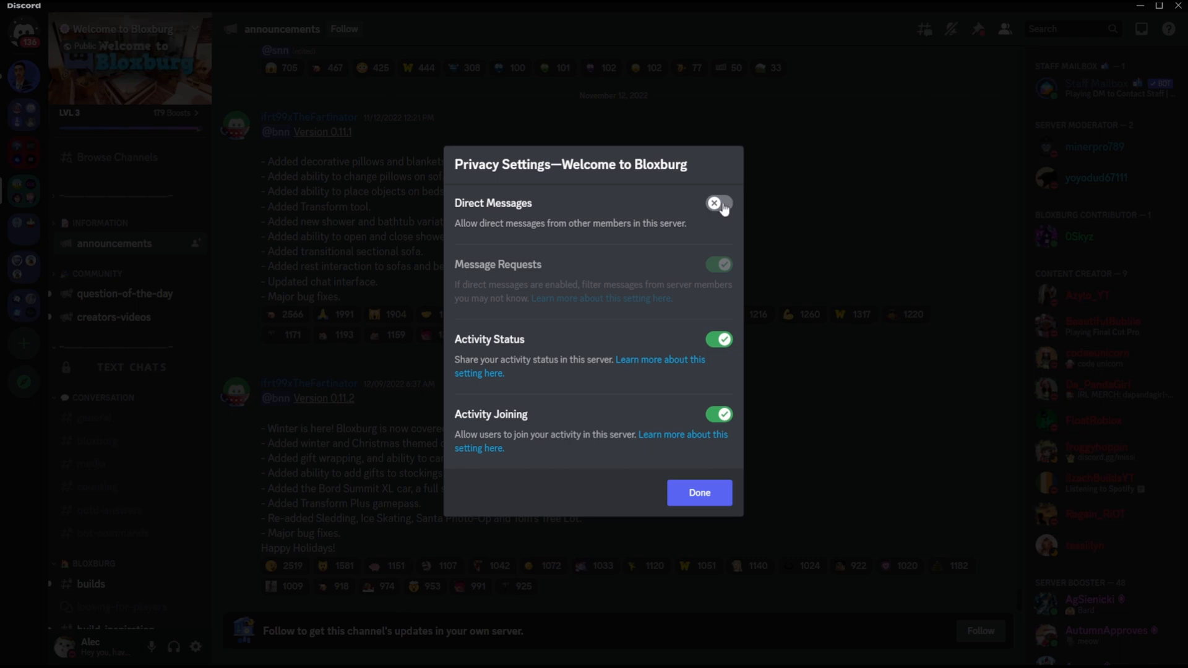
mouse_move(726, 211)
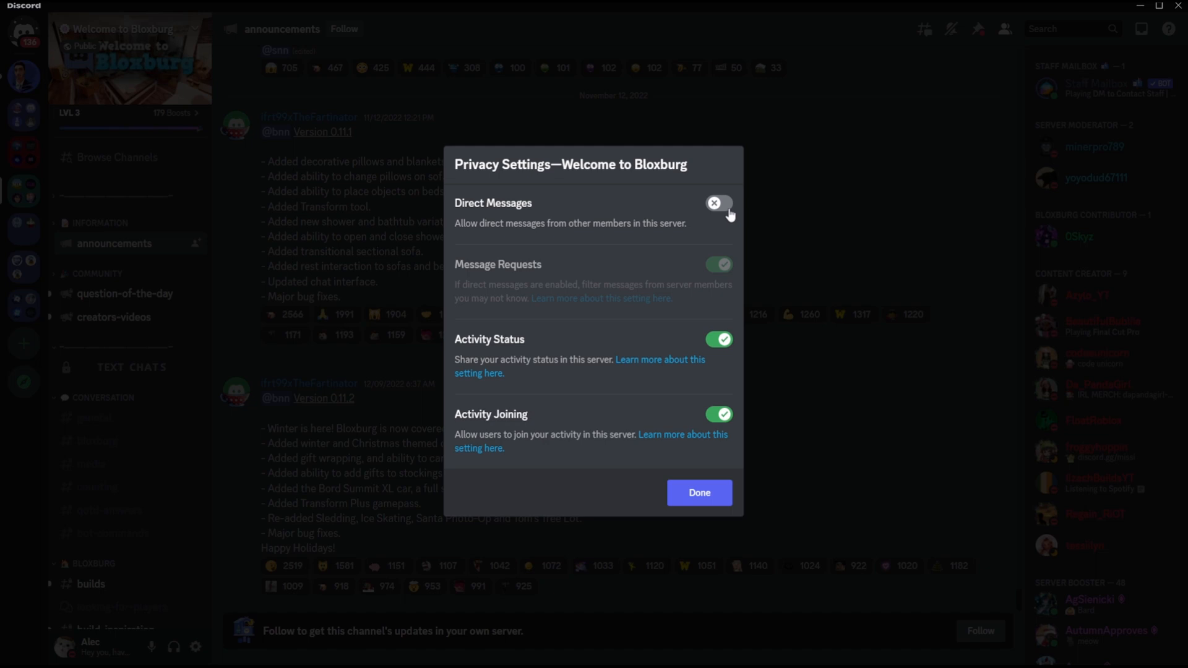
click(718, 202)
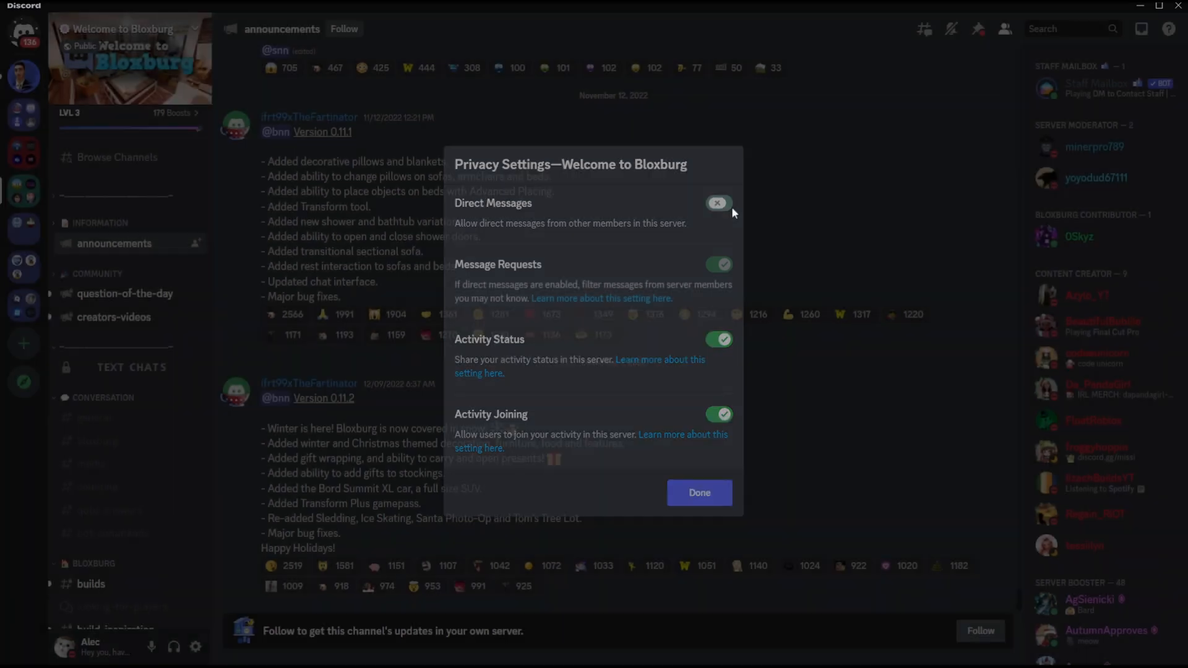
click(699, 493)
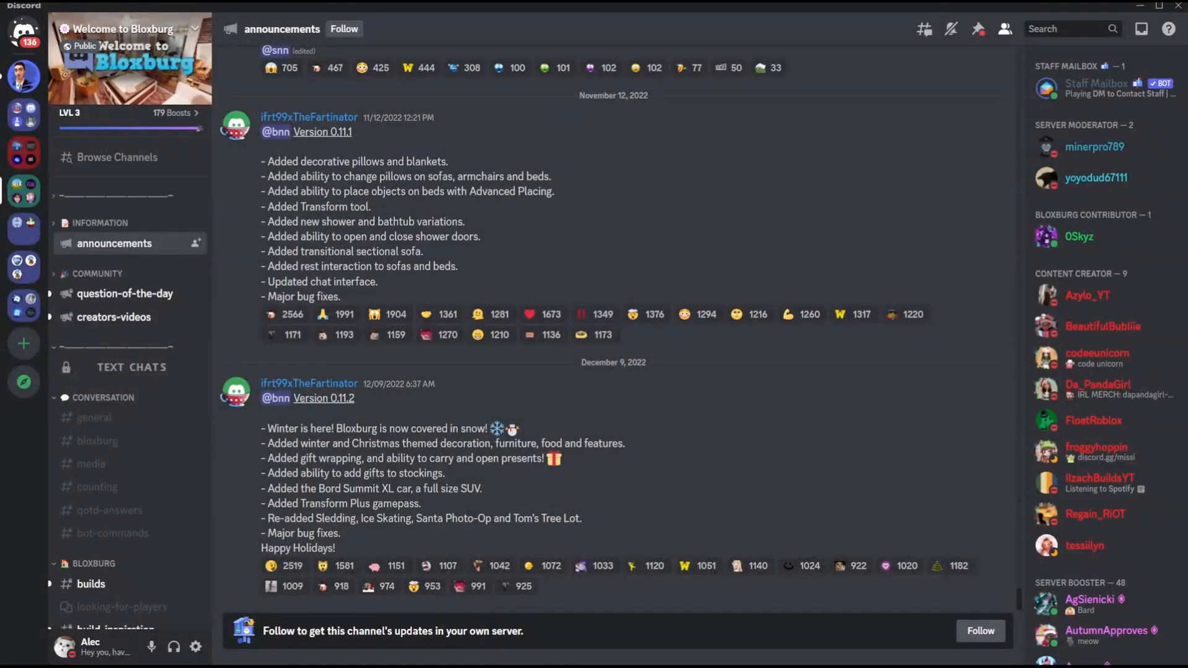
mouse_move(947, 528)
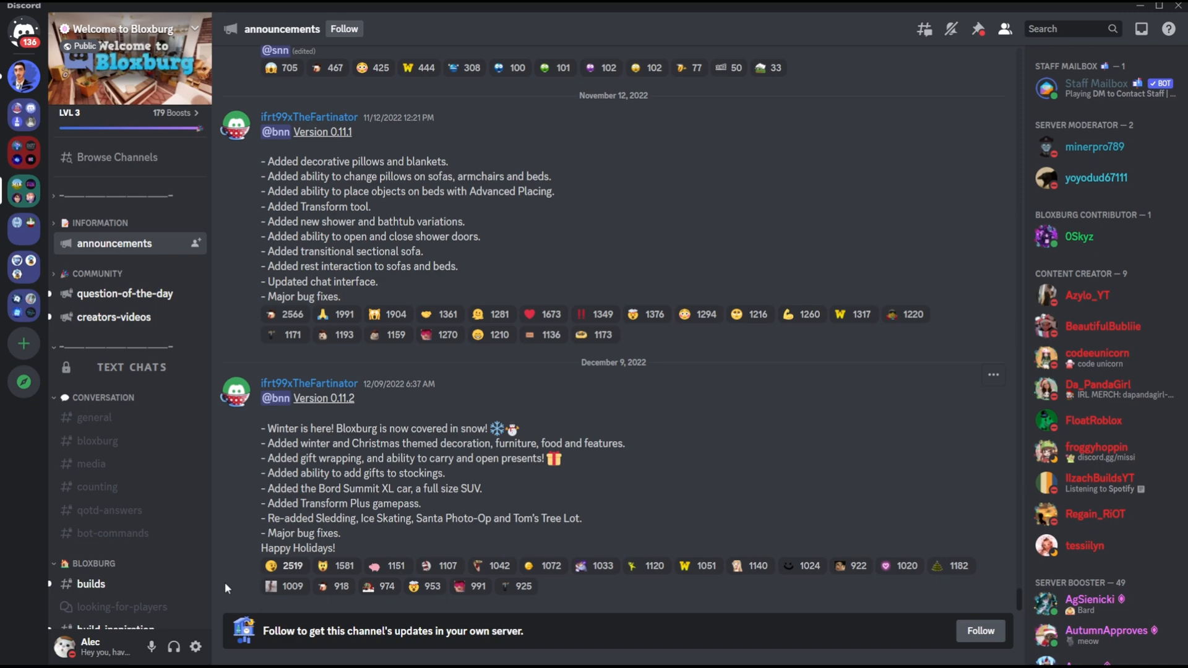
mouse_move(195, 647)
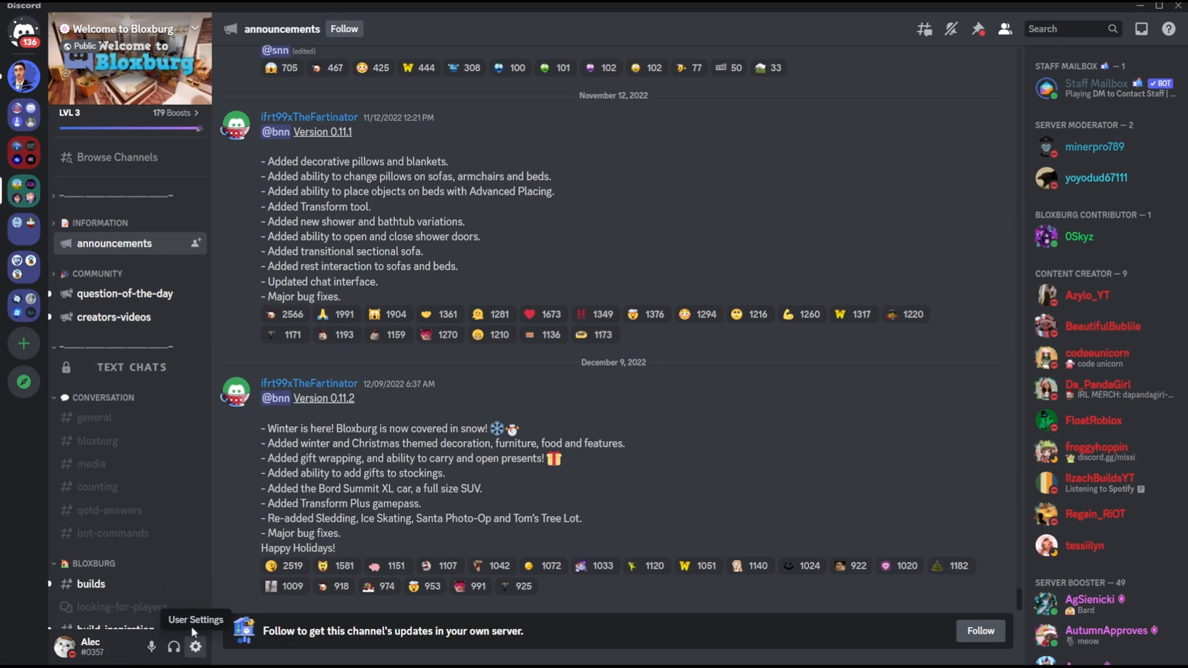
Bring up Discord's user settings on the My Account page.
click(195, 647)
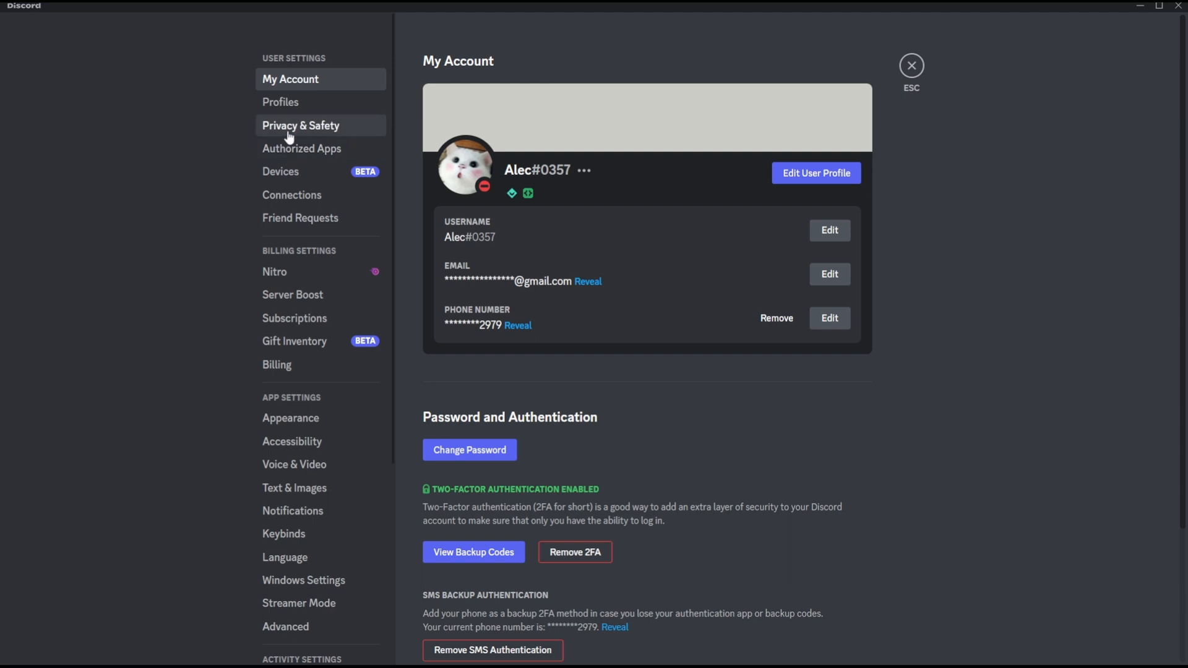
In Privacy & Safety, disable DMs from server members and apply it to existing servers.
click(300, 125)
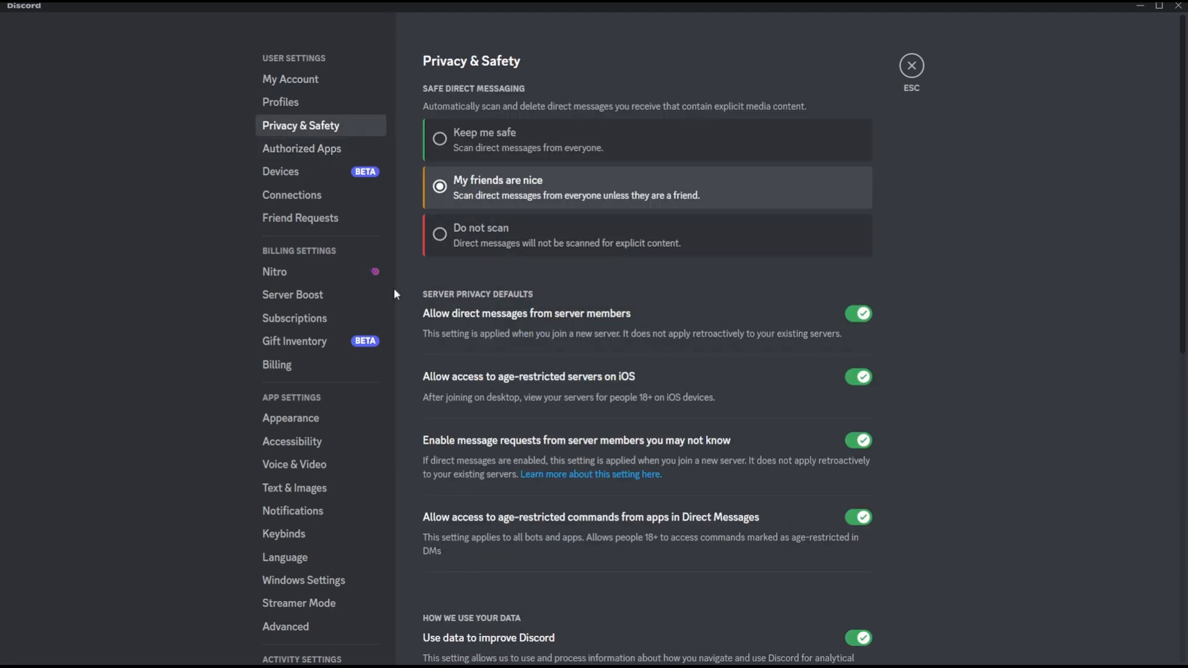
mouse_move(467, 325)
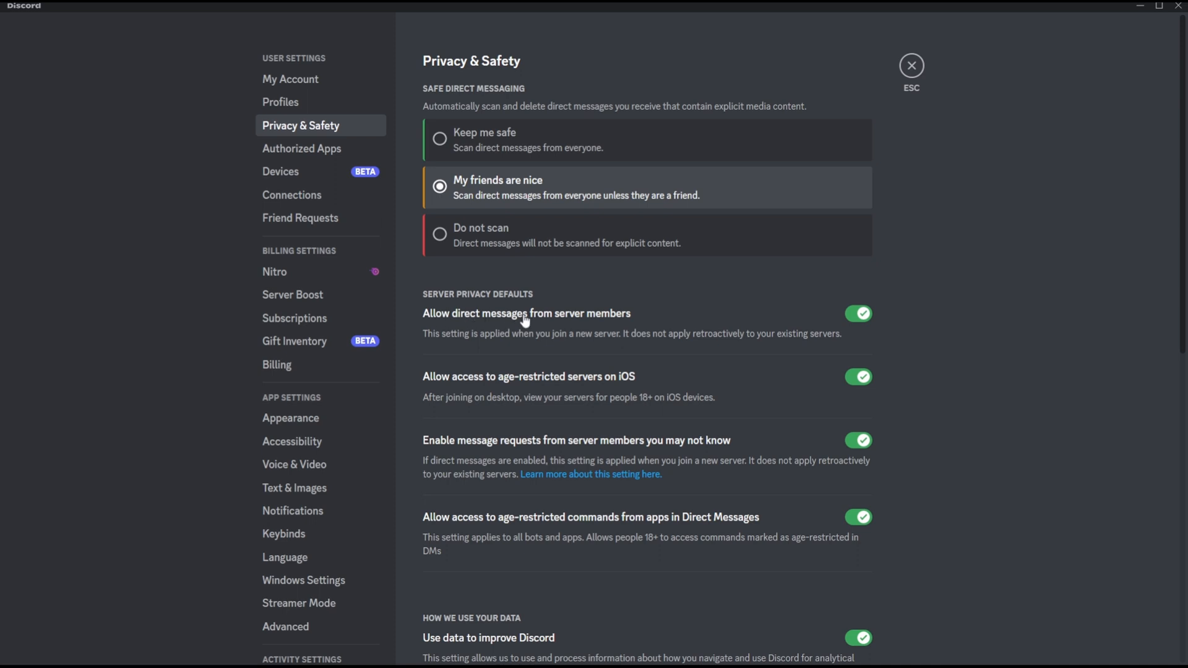
mouse_move(706, 332)
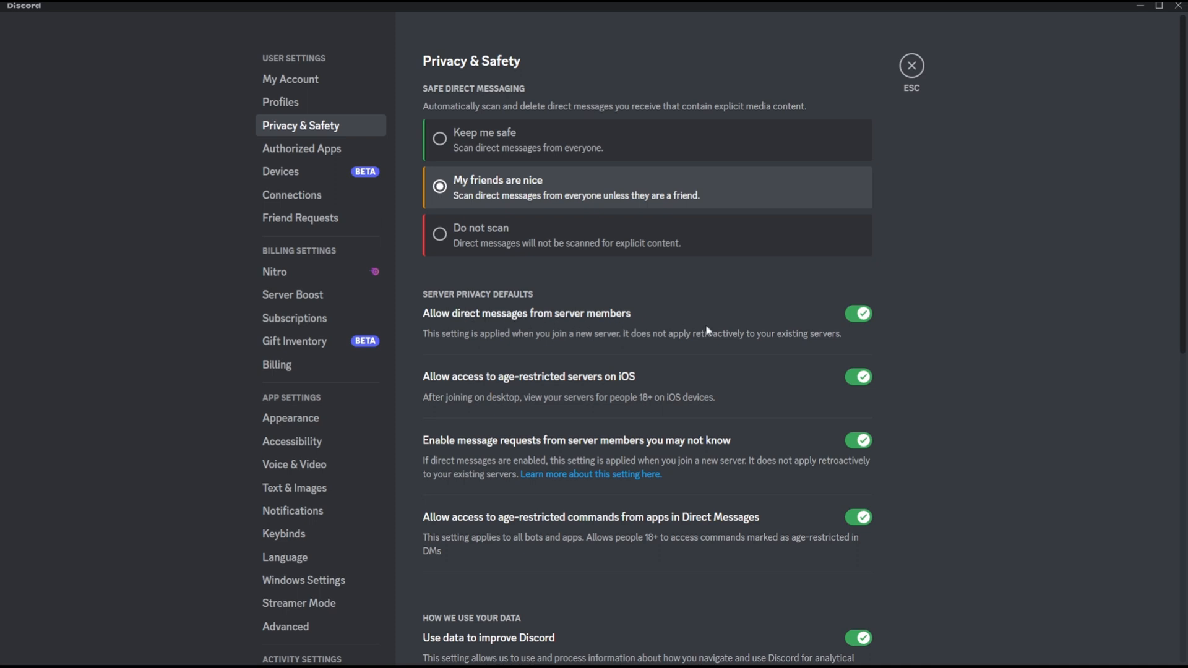
click(857, 313)
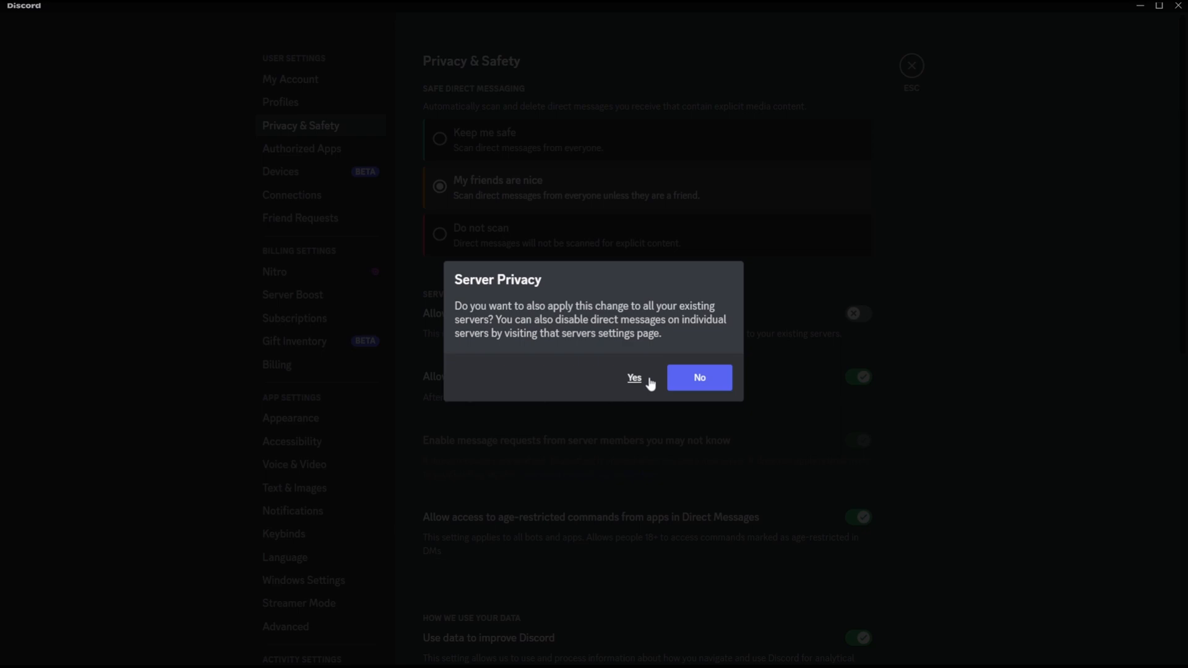
click(633, 378)
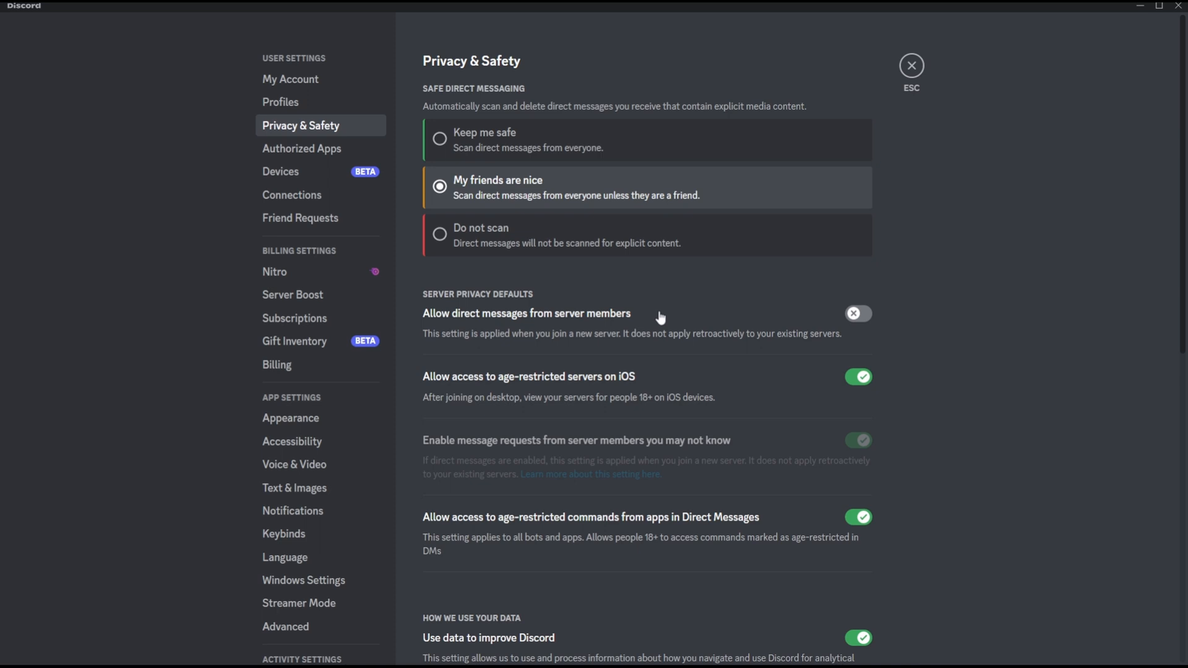
mouse_move(615, 318)
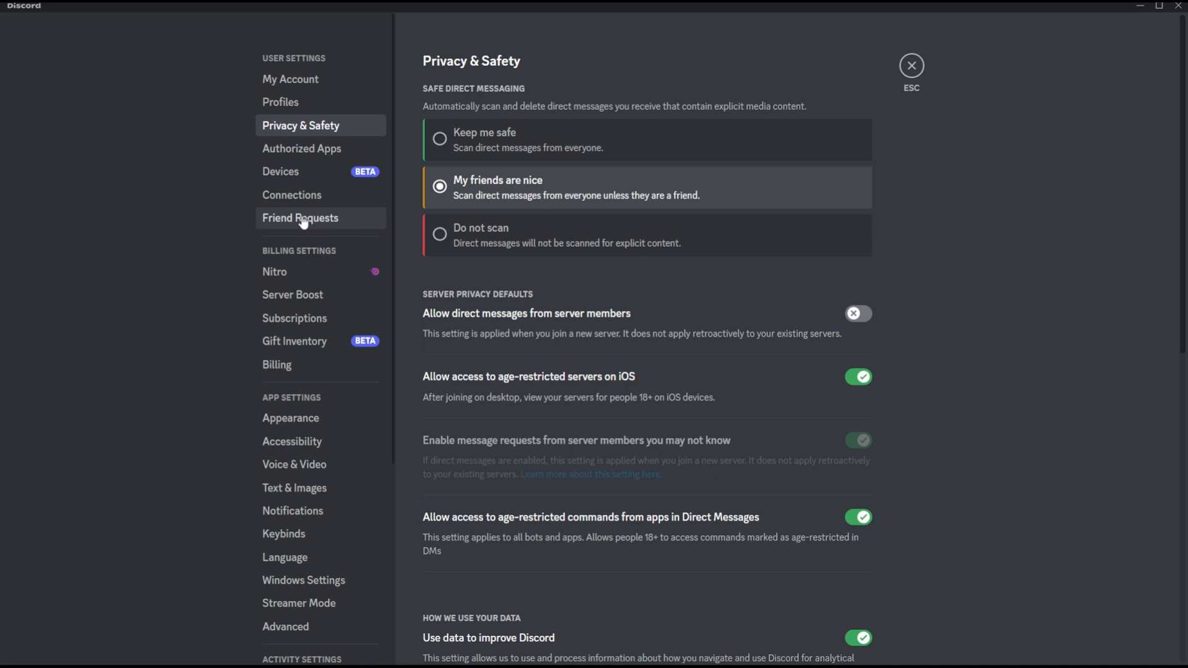
Disable friend requests from Everyone, Server Members and Friends of Friends, then leave settings.
click(300, 218)
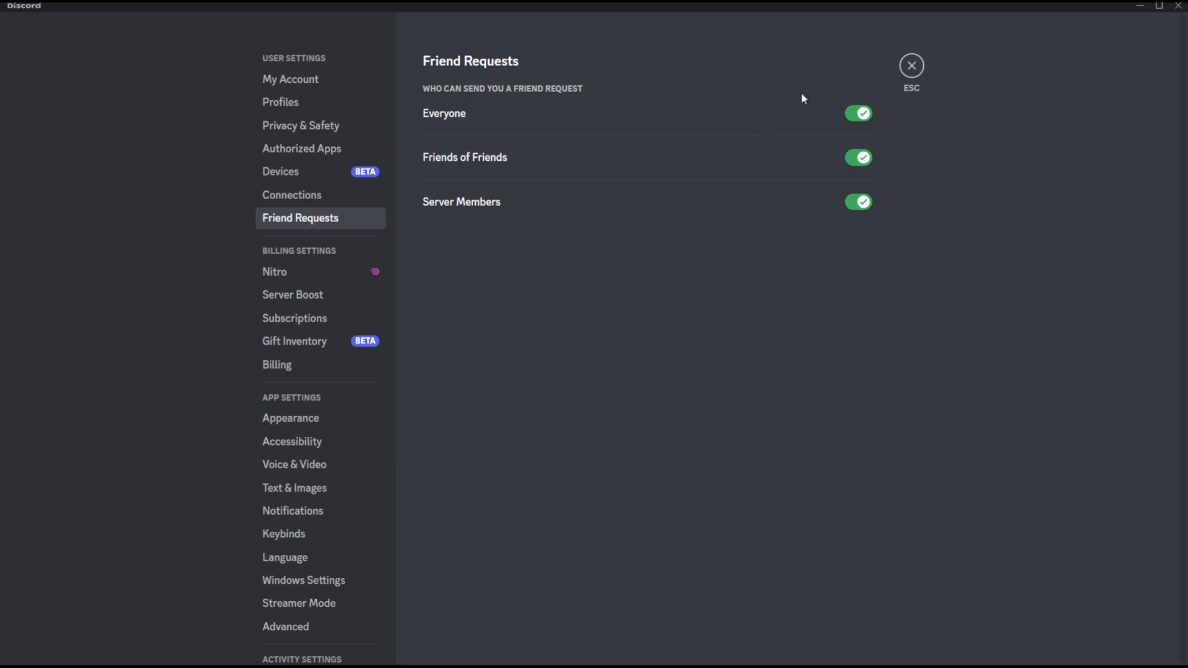
mouse_move(447, 122)
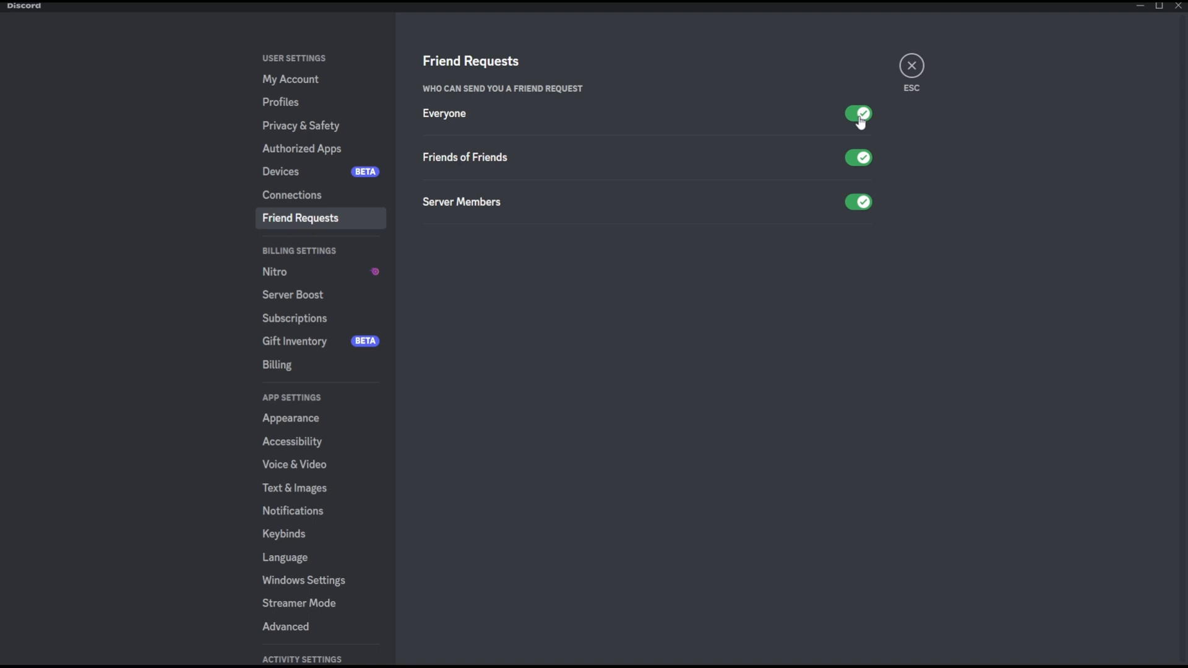
click(858, 112)
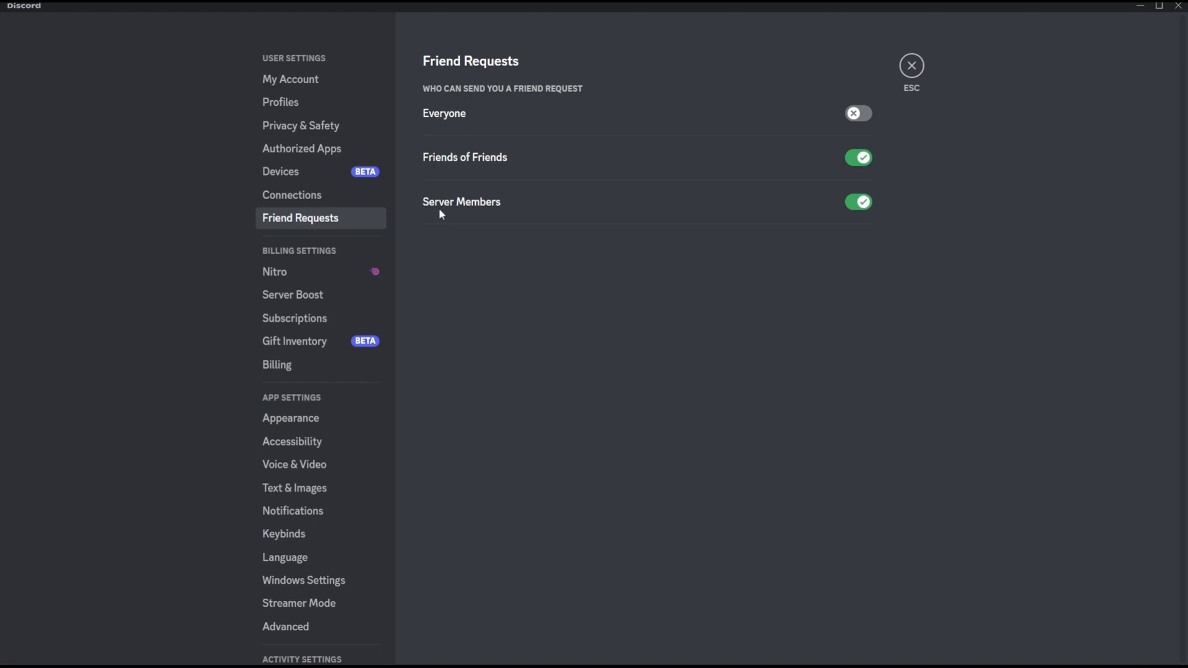
mouse_move(471, 171)
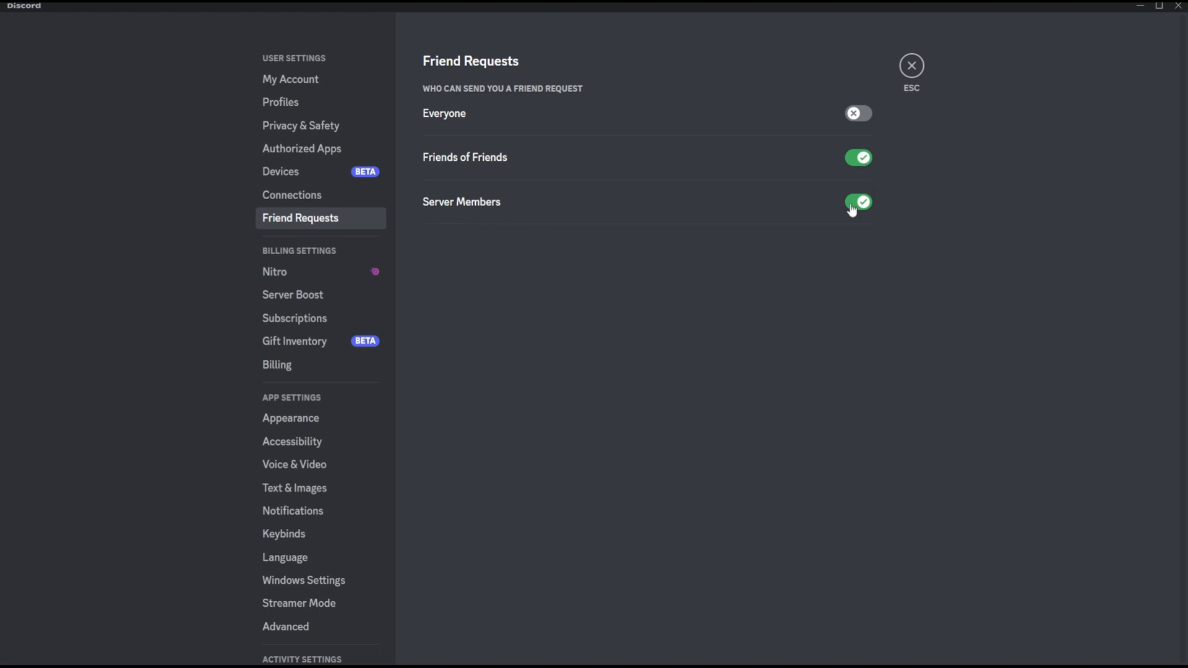
click(858, 201)
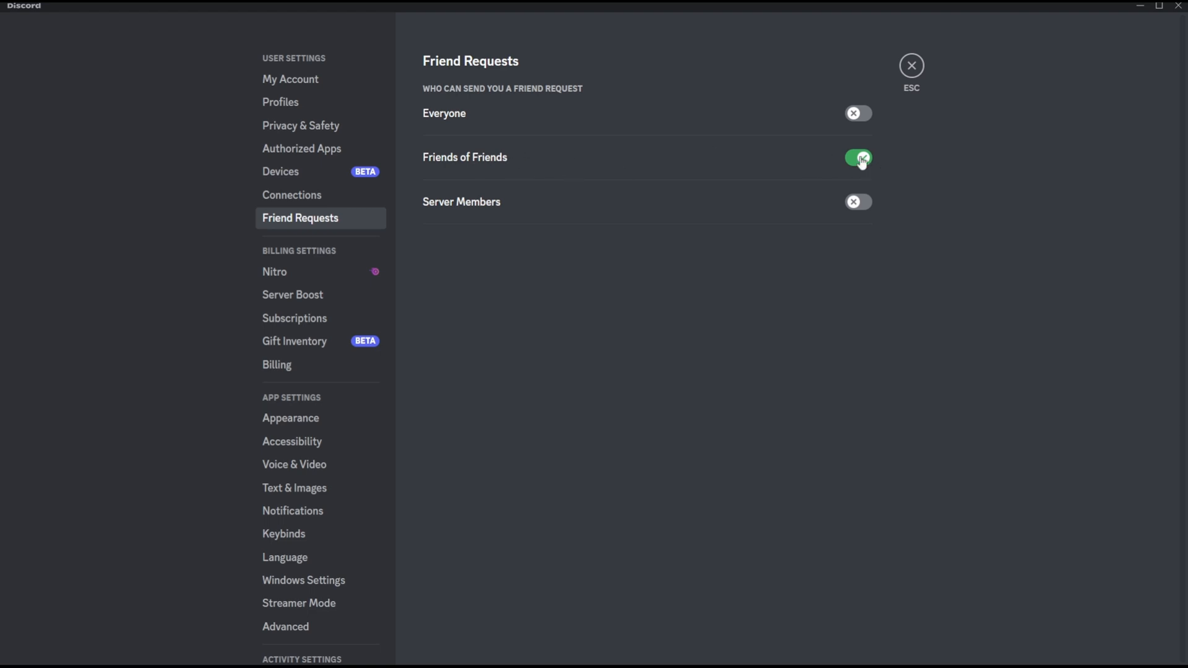
click(856, 158)
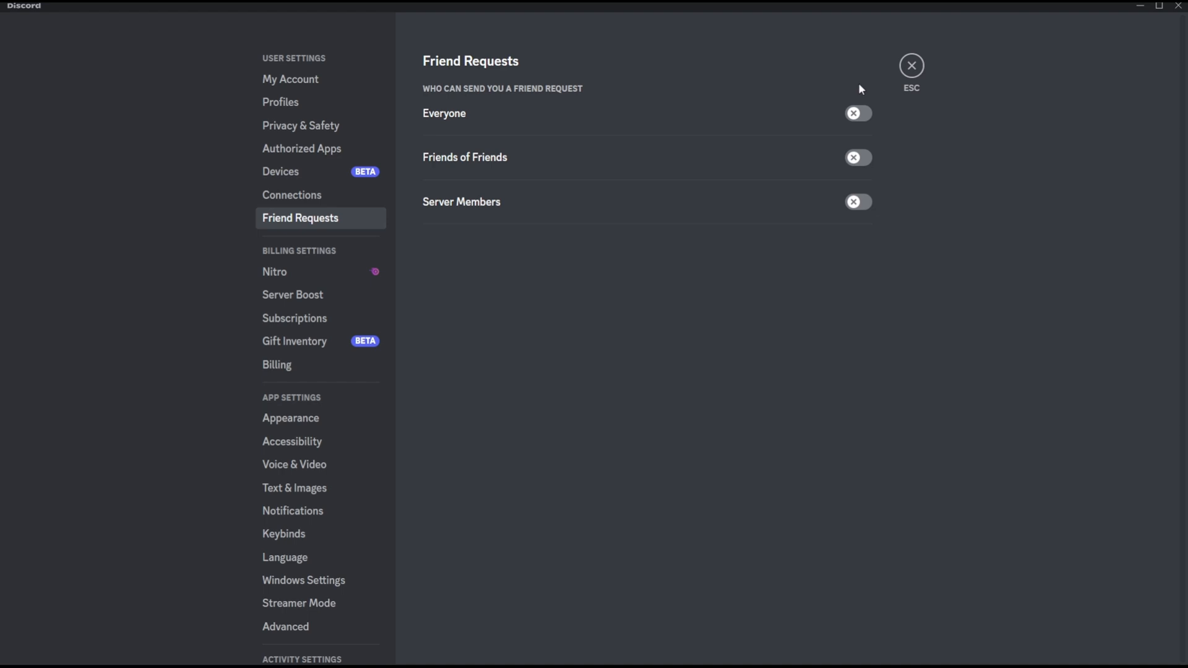
mouse_move(789, 188)
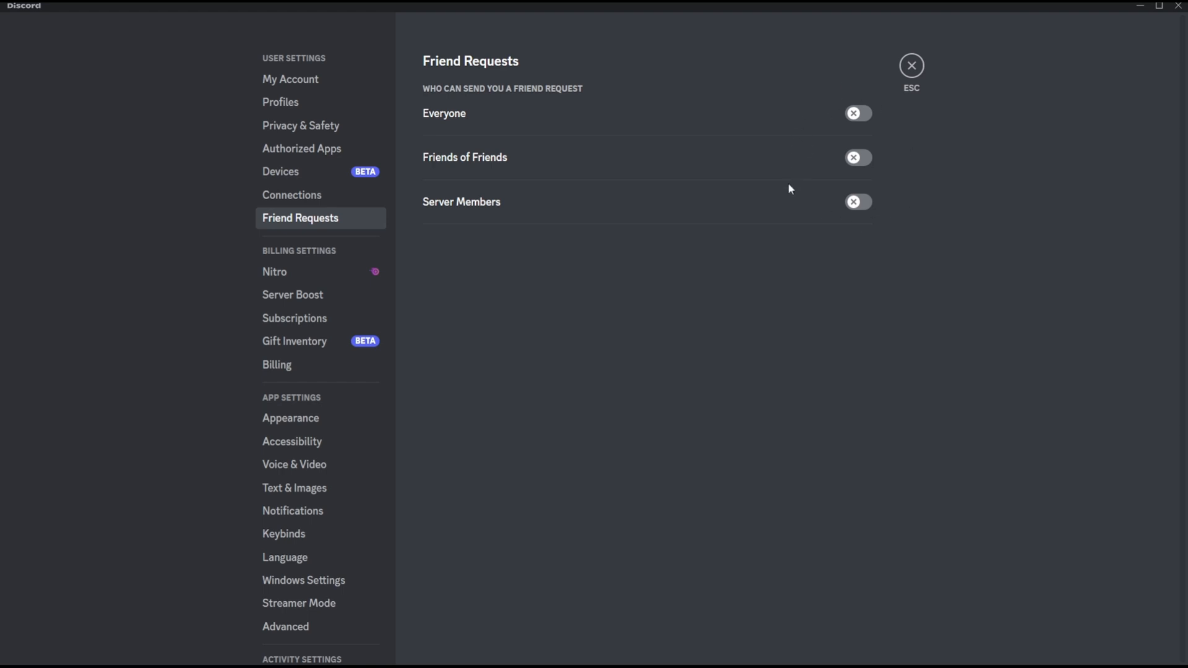
mouse_move(820, 177)
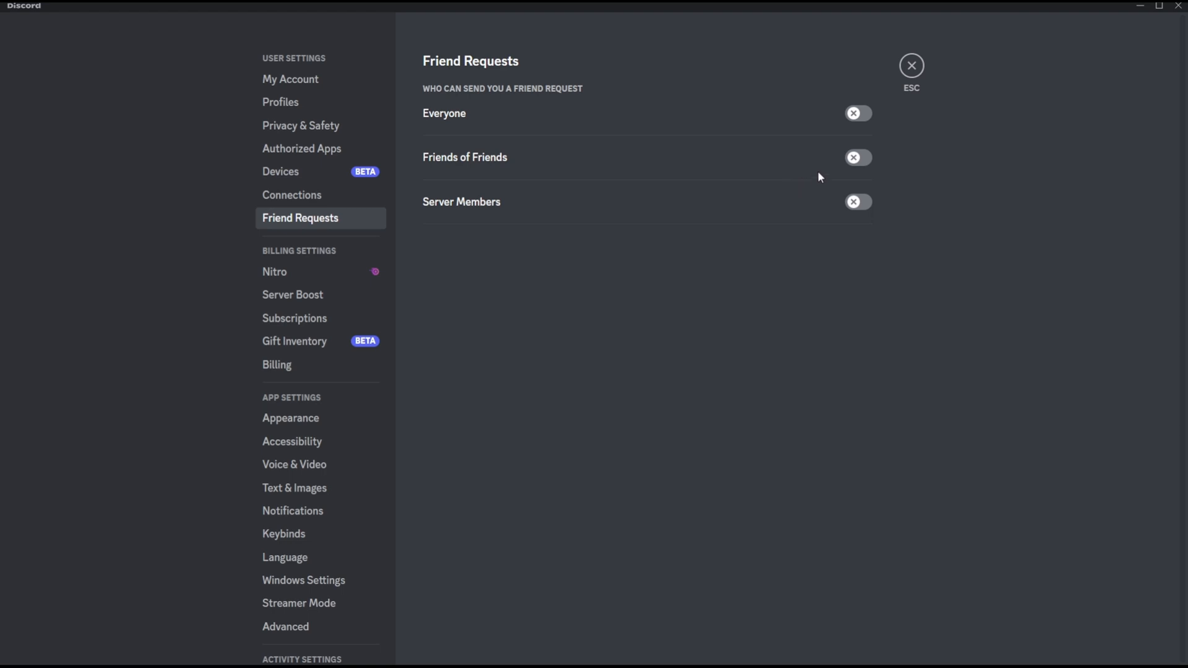
mouse_move(912, 65)
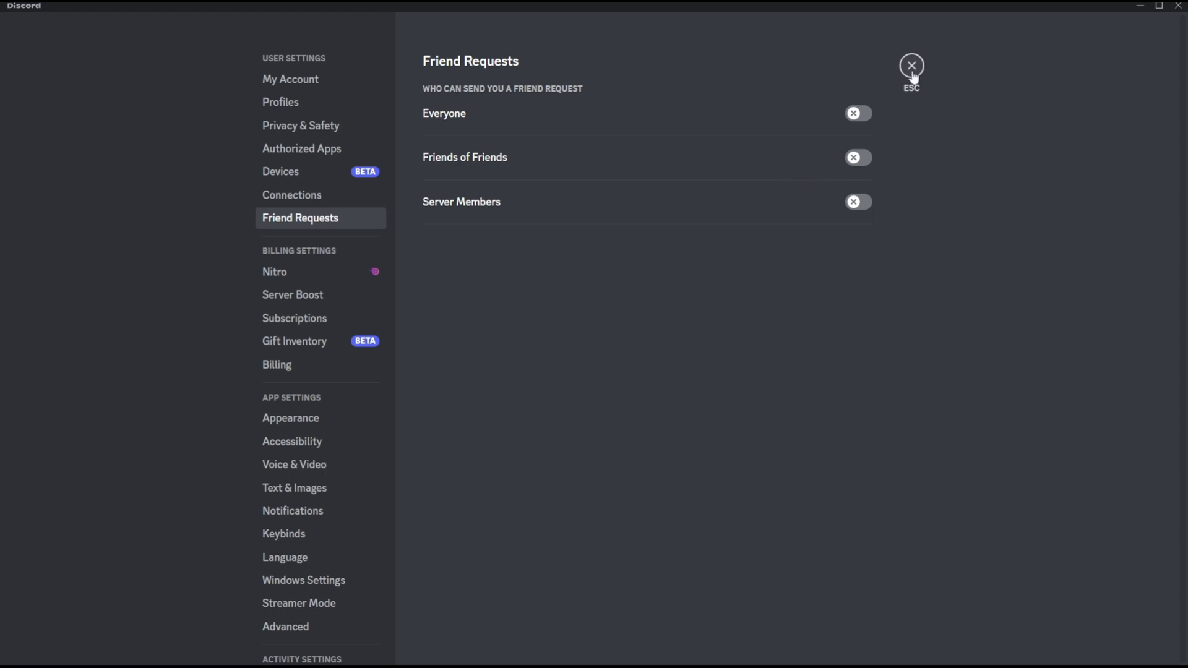
click(912, 65)
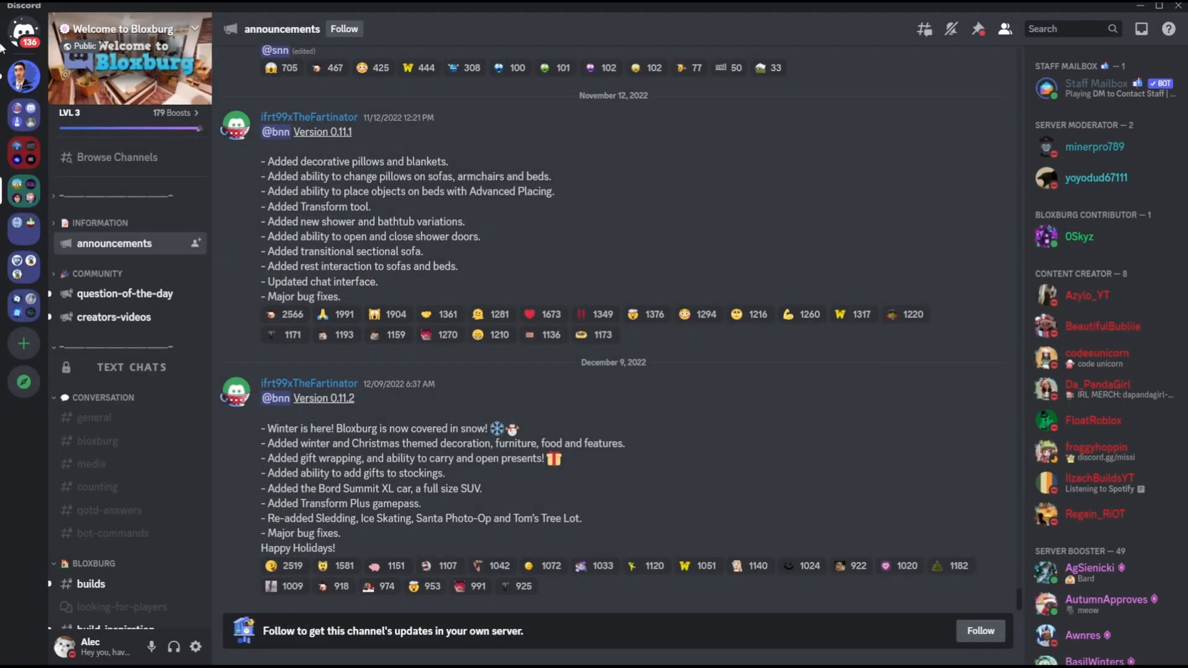
mouse_move(23, 29)
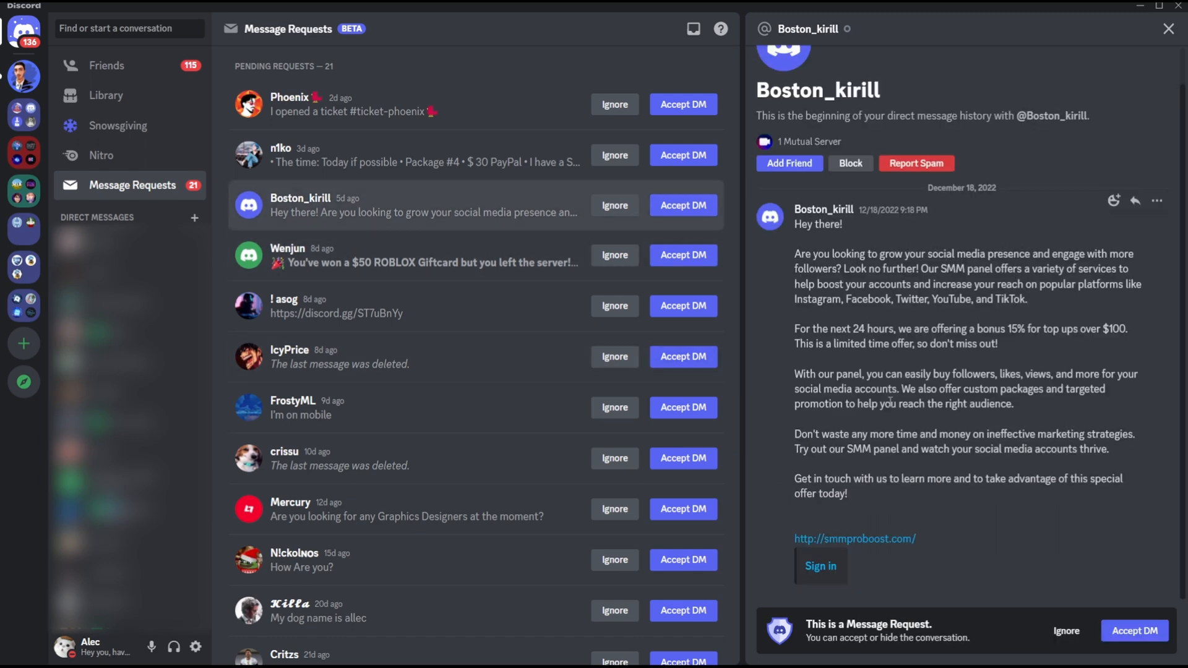
mouse_move(897, 513)
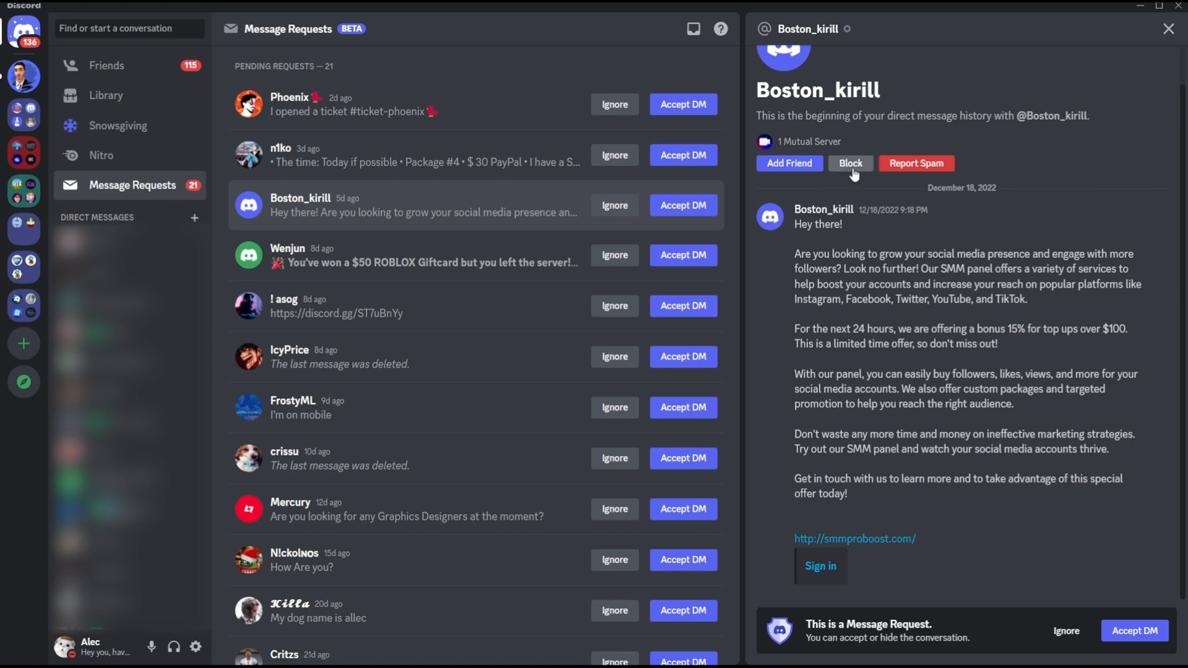
Block the social-media promotion spammer and submit a spam report on its message.
click(849, 163)
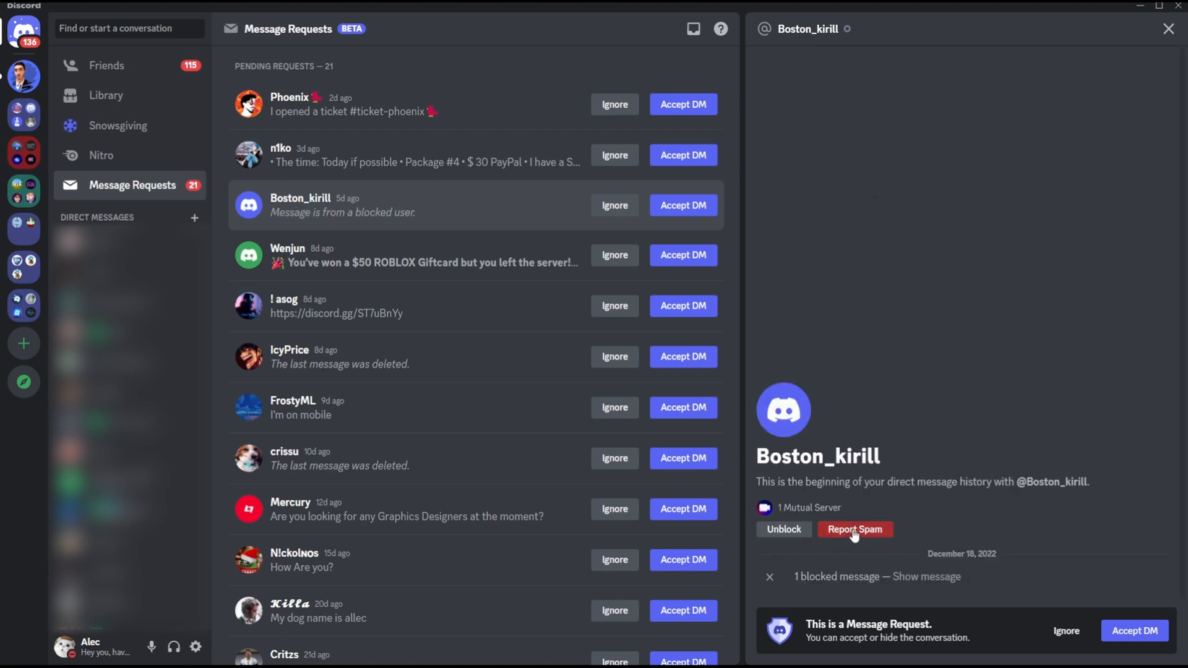
click(854, 528)
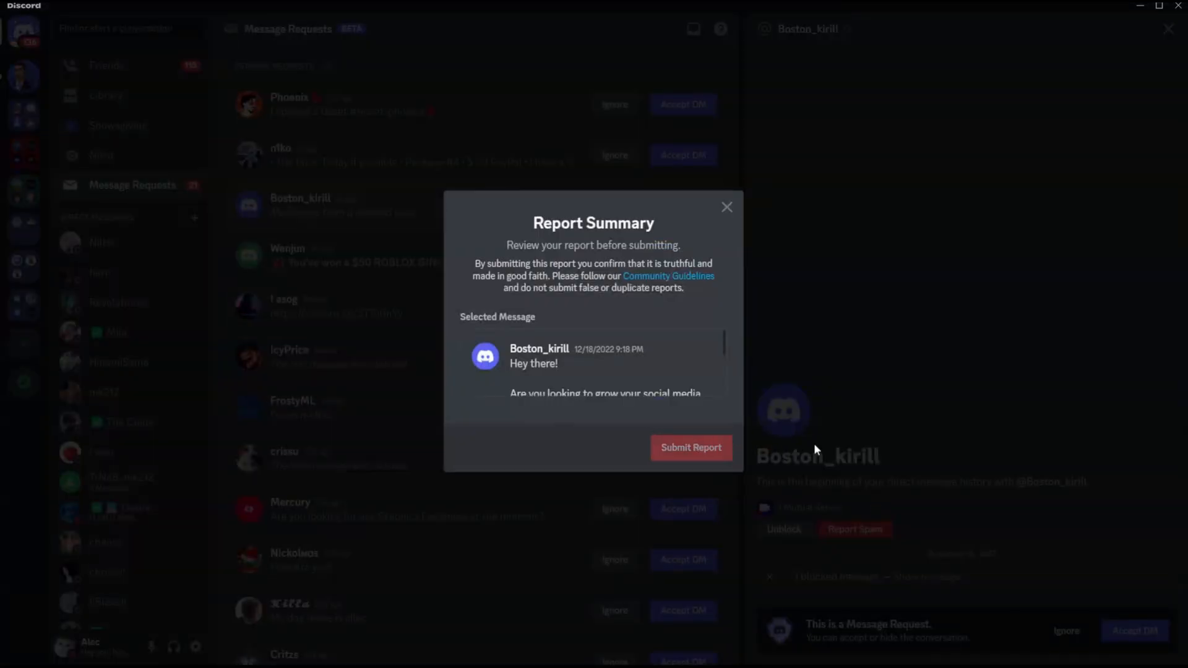
click(689, 447)
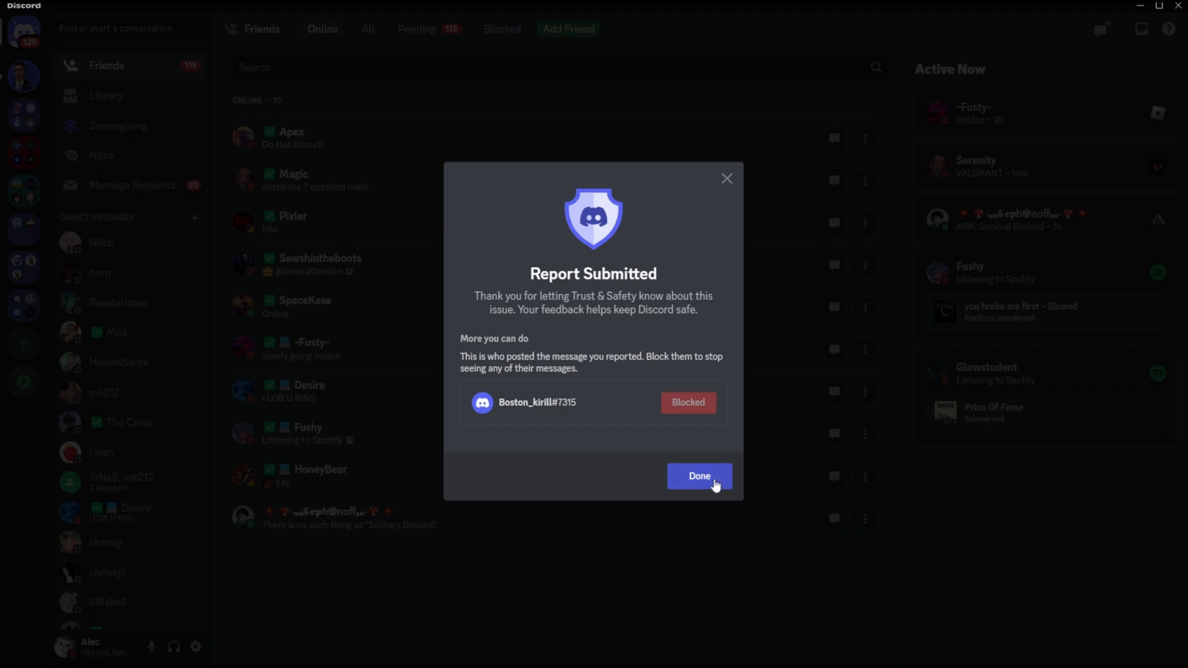
click(698, 476)
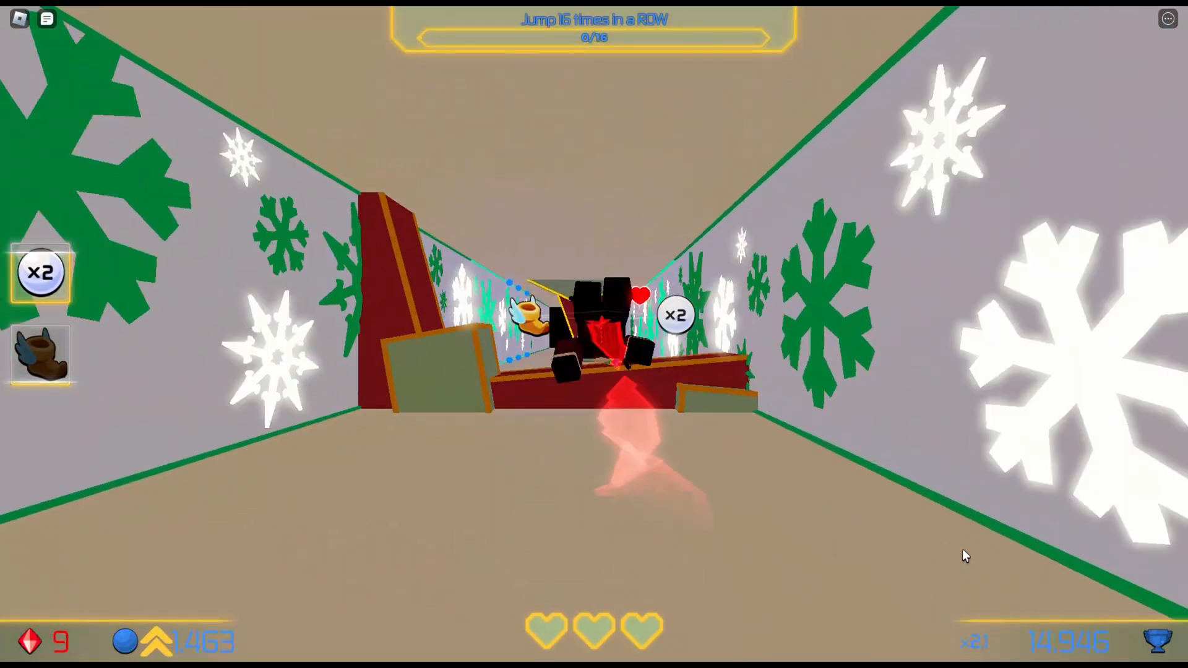